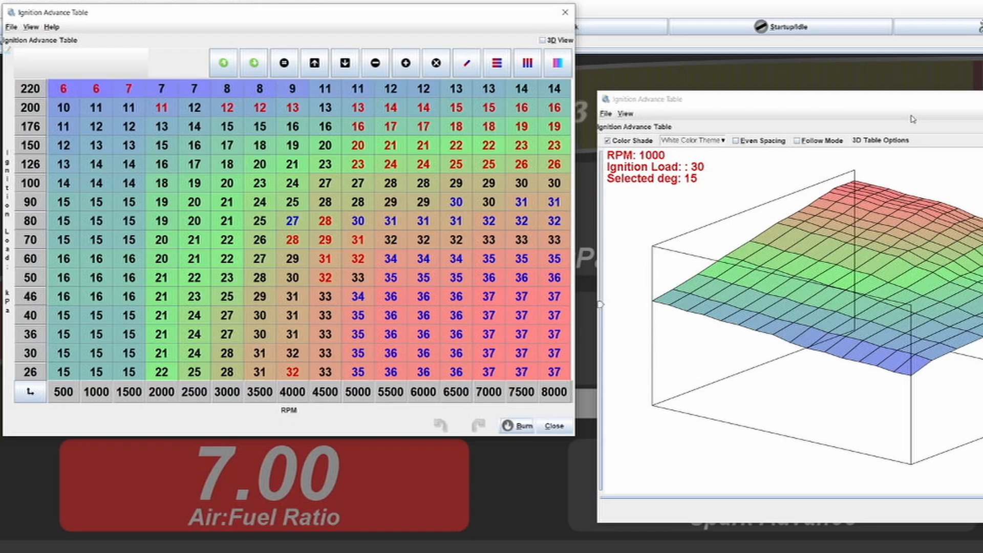
Select the 35-degree cell at 7000 RPM and 60 kPa in the Ignition Advance Table.
{"action": "left_click", "coordinate": [291, 239]}
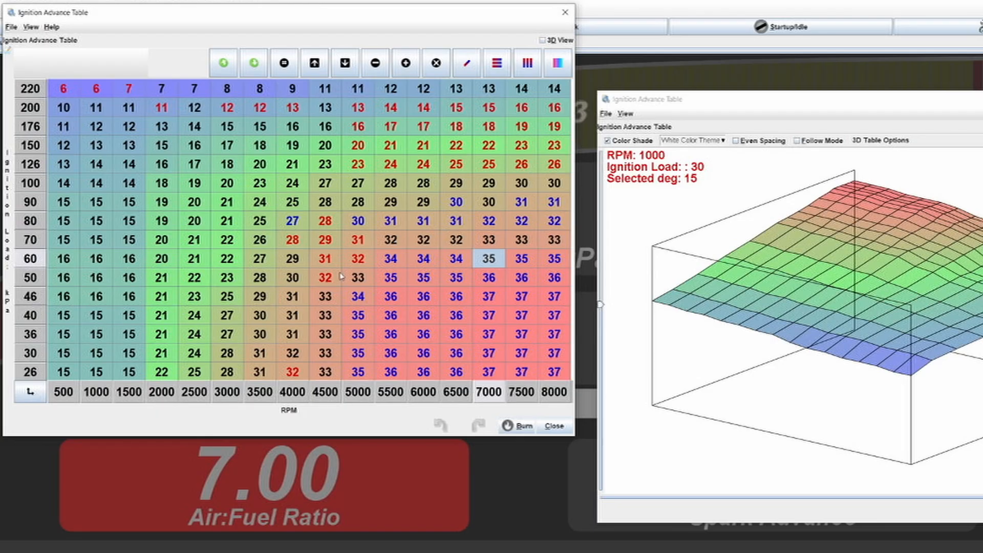
{"action": "mouse_move", "coordinate": [509, 306]}
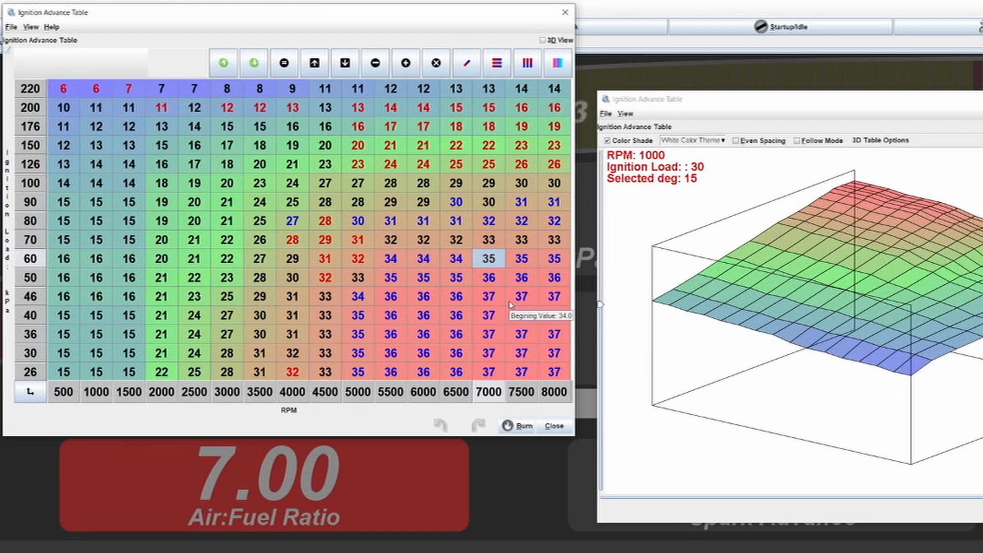
{"action": "mouse_move", "coordinate": [573, 309]}
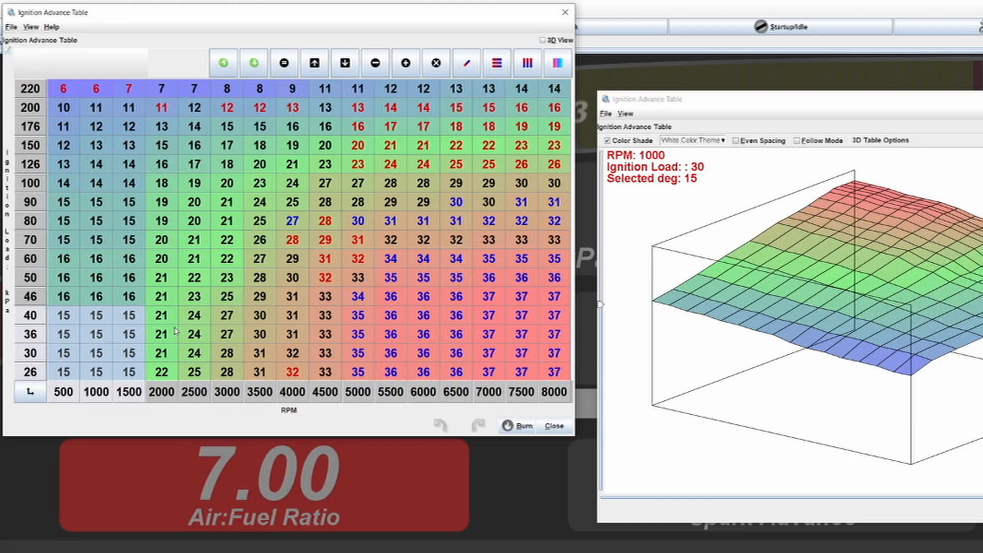
{"action": "mouse_move", "coordinate": [167, 287]}
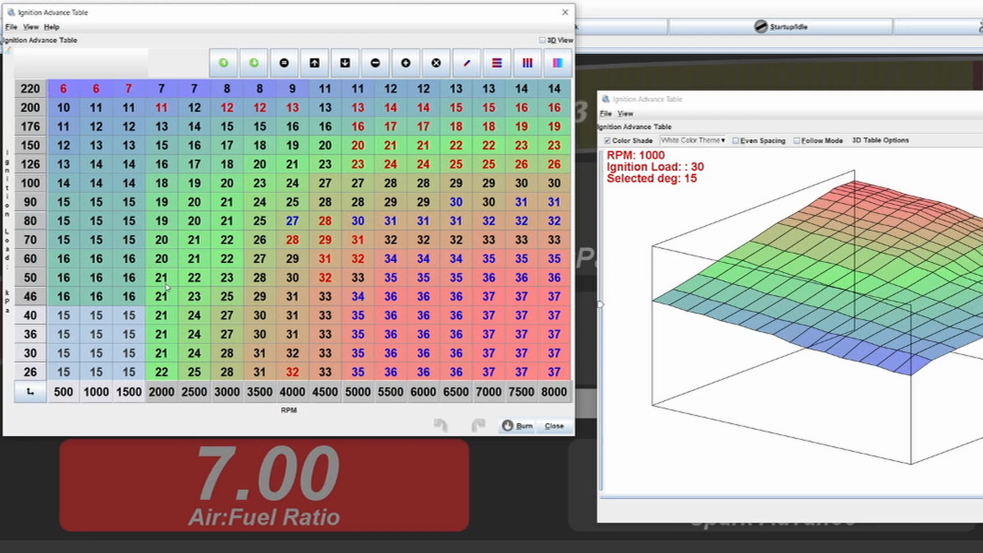
{"action": "mouse_move", "coordinate": [136, 318]}
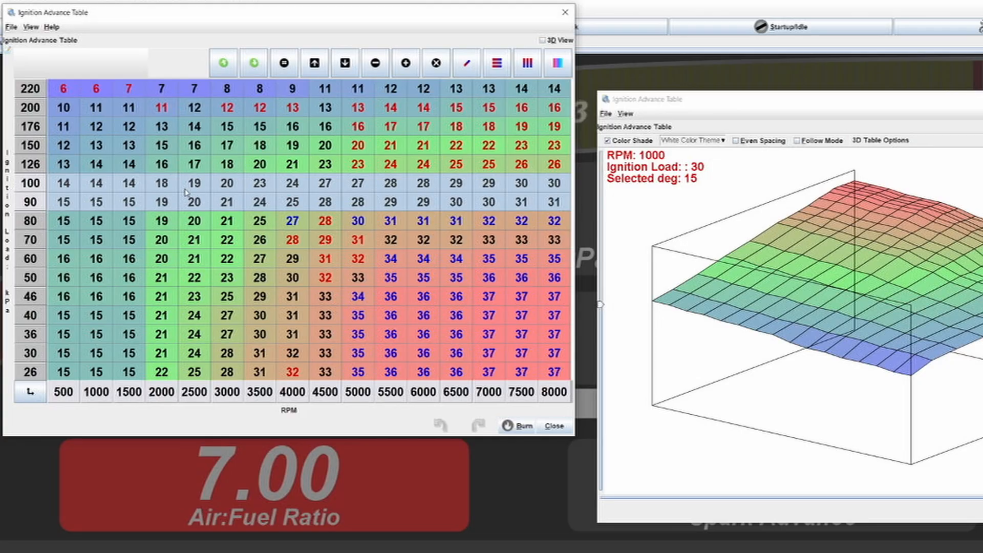
{"action": "mouse_move", "coordinate": [335, 193]}
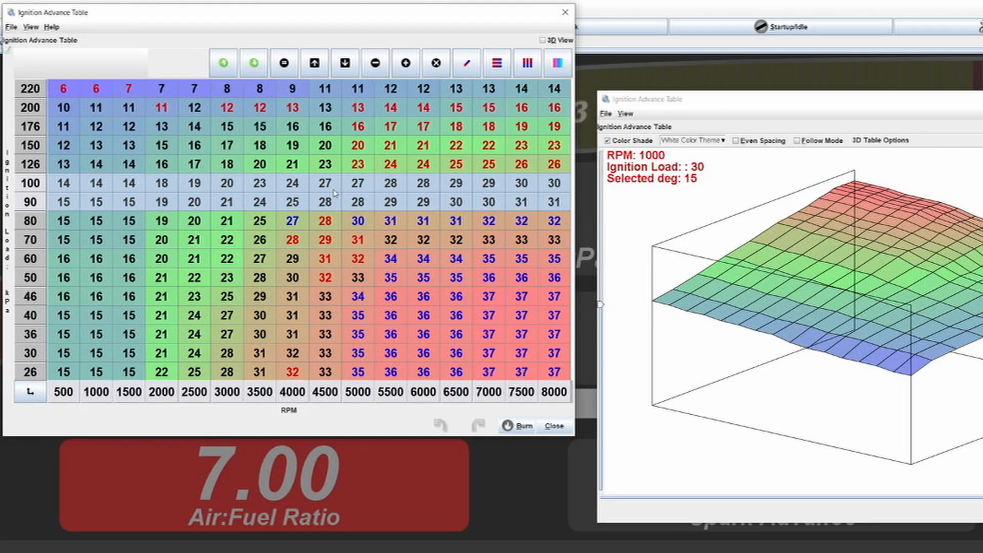
{"action": "mouse_move", "coordinate": [548, 185]}
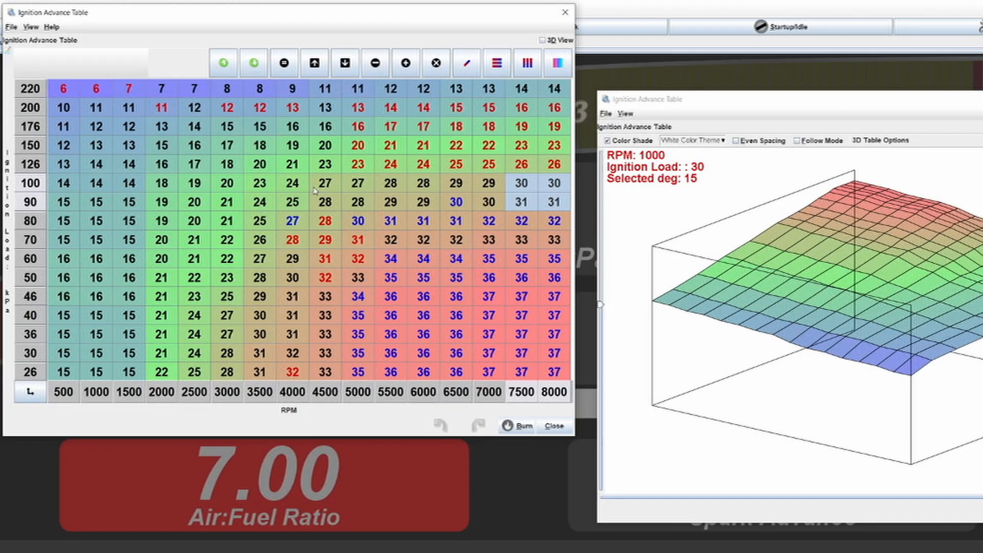
Highlight the 90–100 kPa cells from 3500 to 4500 RPM, then pick one cell within them.
{"action": "left_click_drag", "start_coordinate": [292, 183], "coordinate": [358, 201]}
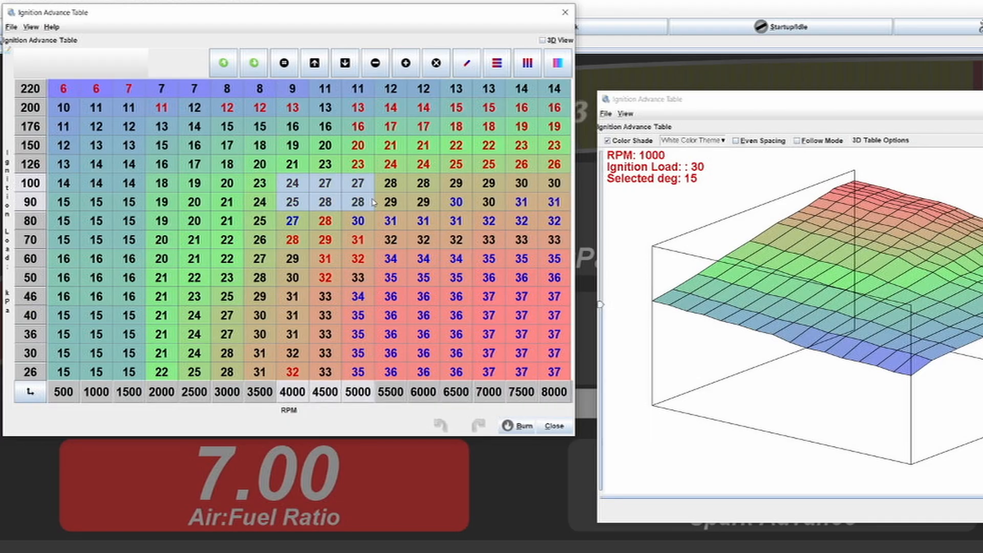
{"action": "left_click", "coordinate": [324, 183]}
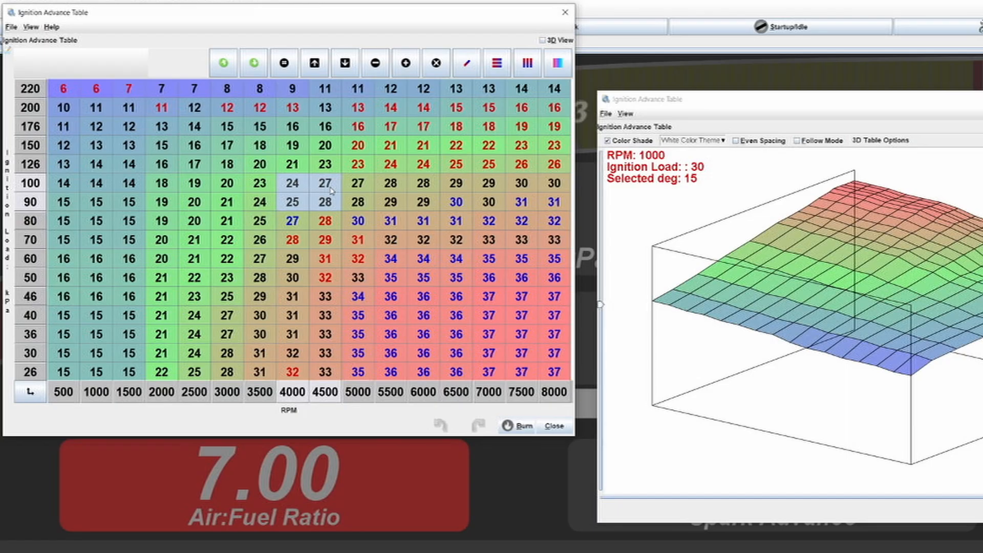
{"action": "mouse_move", "coordinate": [347, 185]}
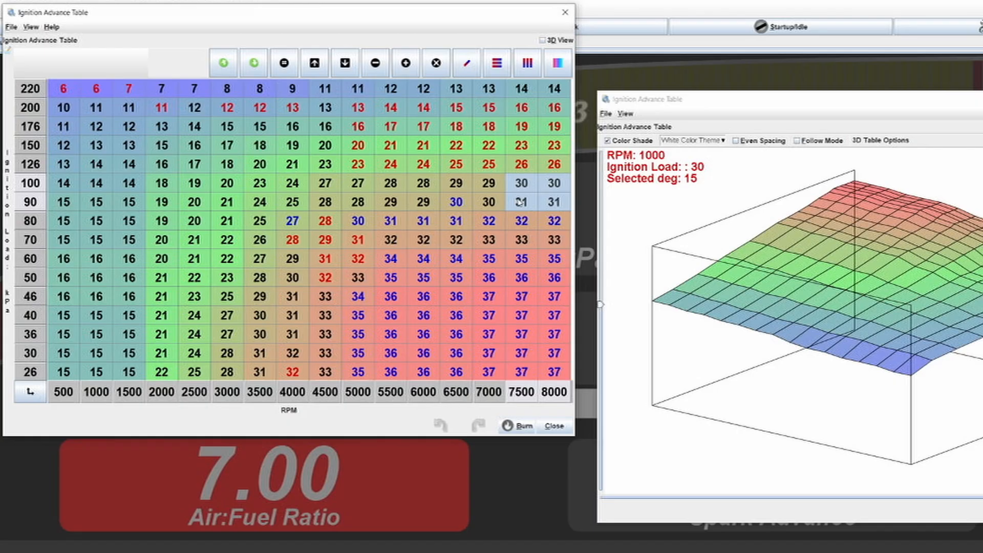
{"action": "mouse_move", "coordinate": [544, 203]}
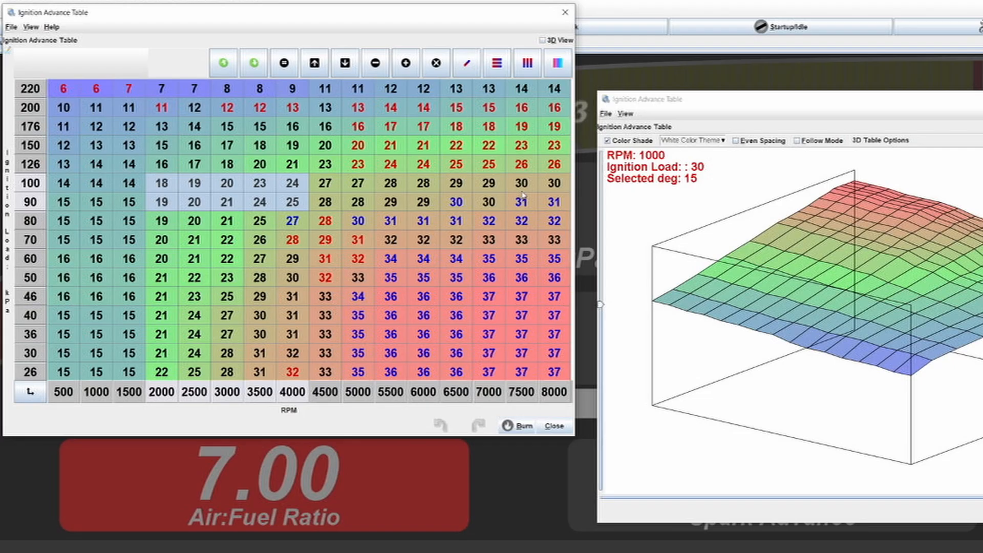
{"action": "mouse_move", "coordinate": [543, 204]}
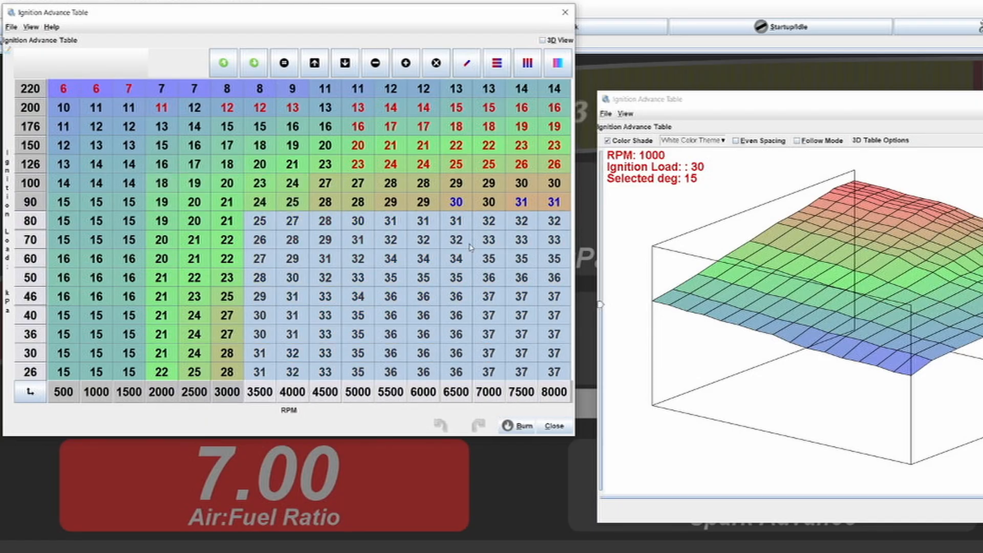
{"action": "mouse_move", "coordinate": [379, 272]}
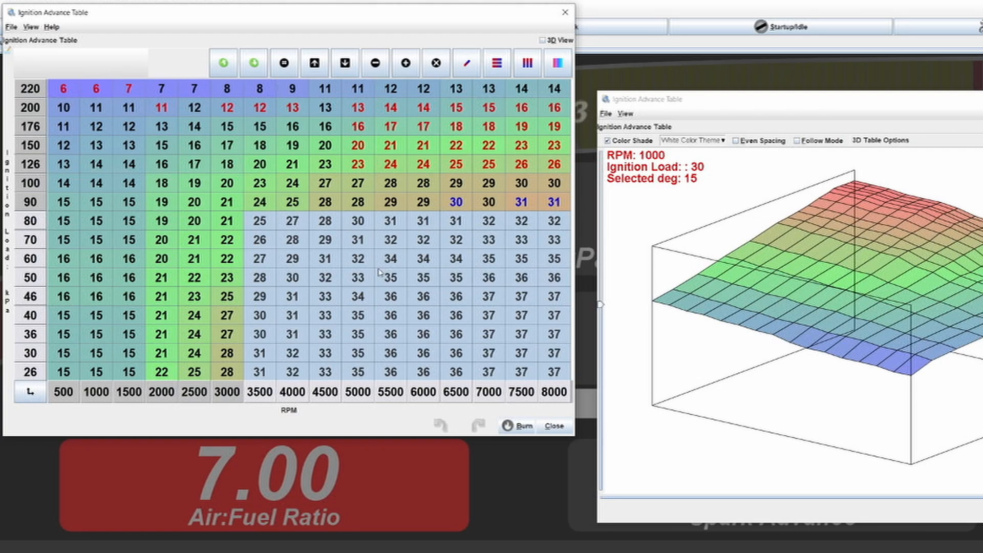
{"action": "mouse_move", "coordinate": [538, 278]}
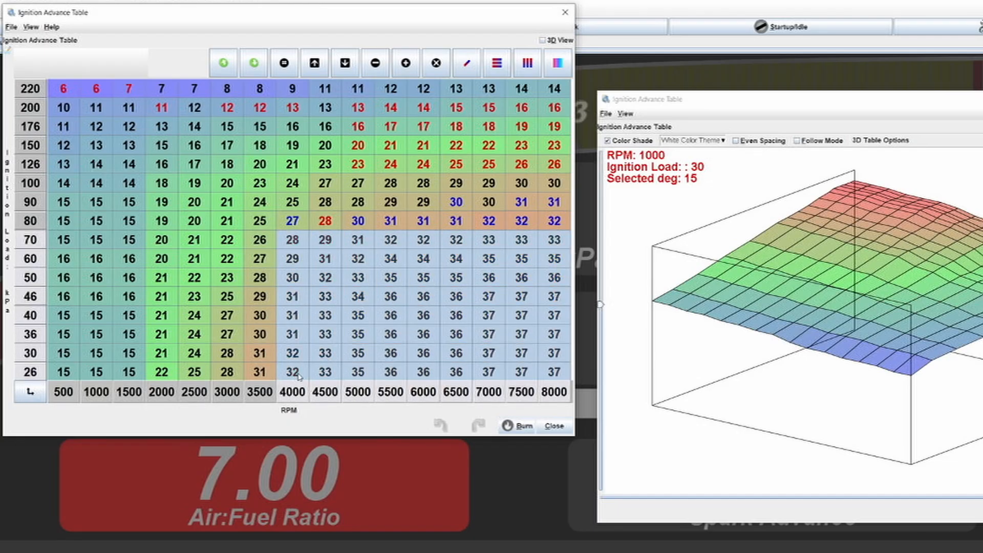
Clear the cruise-region selection and pick the single cell at 100 kPa and 6500 RPM.
{"action": "left_click", "coordinate": [489, 277]}
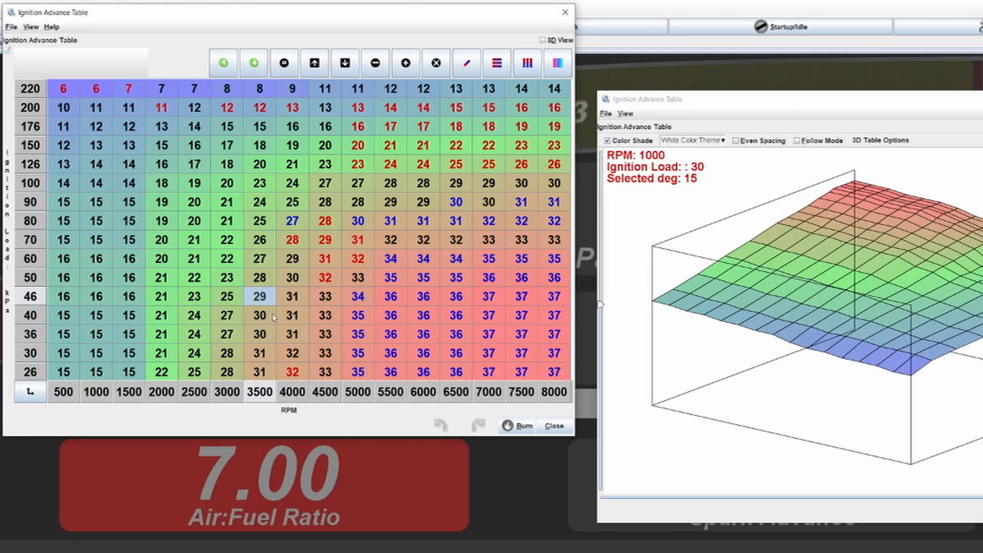
{"action": "left_click", "coordinate": [455, 183]}
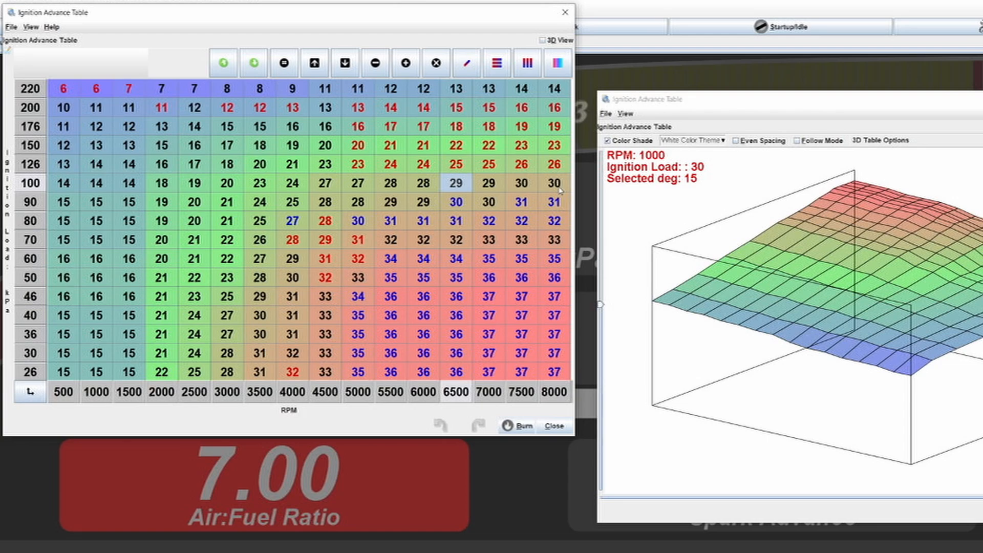
{"action": "mouse_move", "coordinate": [558, 191]}
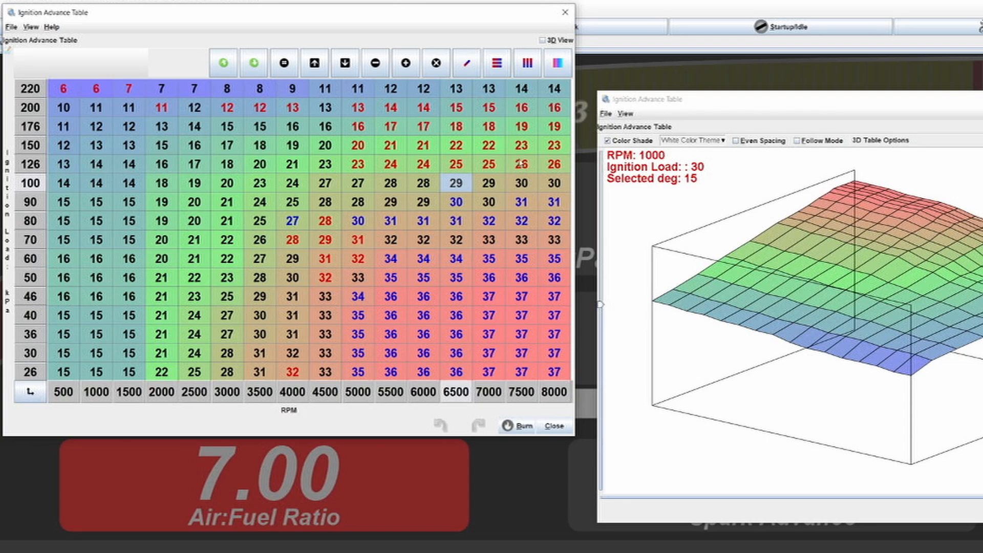
{"action": "left_click", "coordinate": [423, 182]}
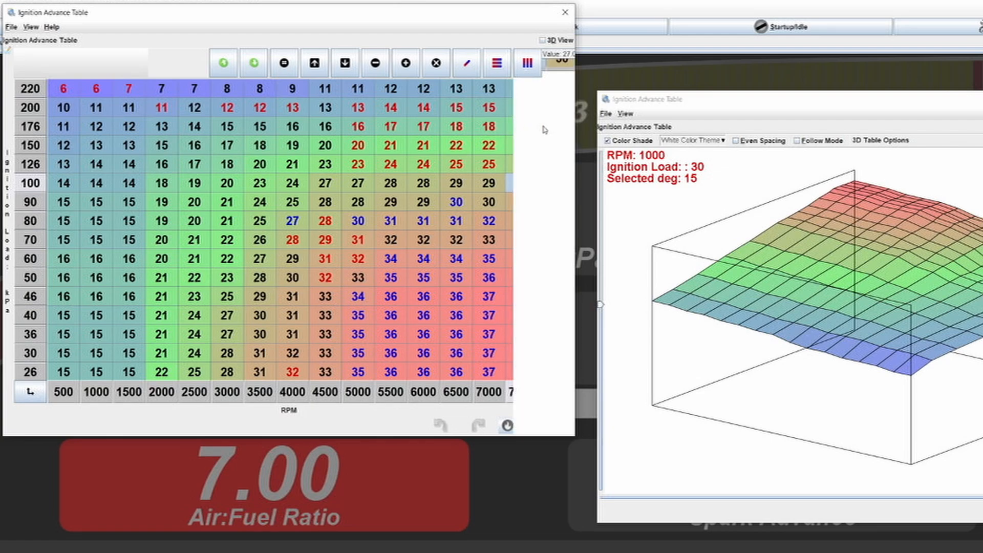
{"action": "mouse_move", "coordinate": [490, 117]}
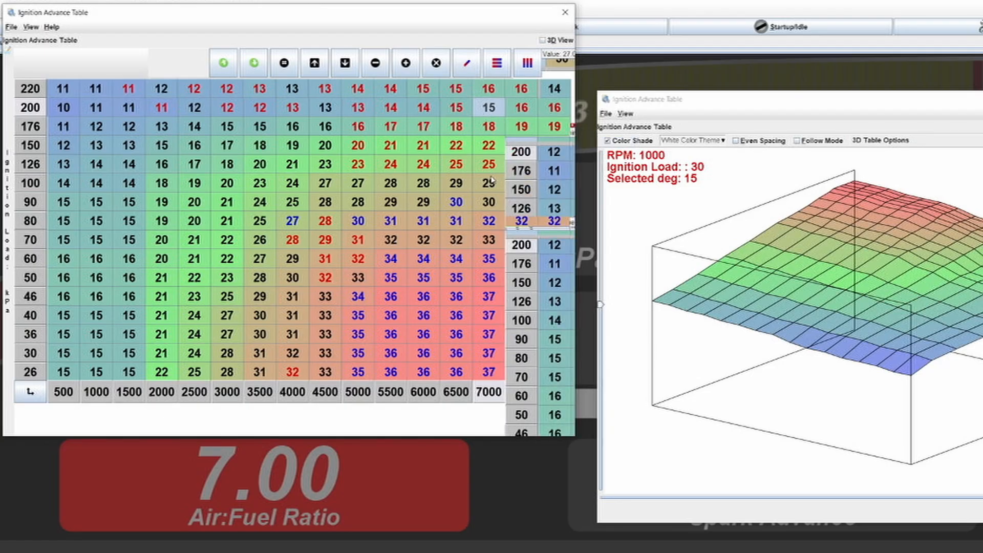
{"action": "mouse_move", "coordinate": [573, 156]}
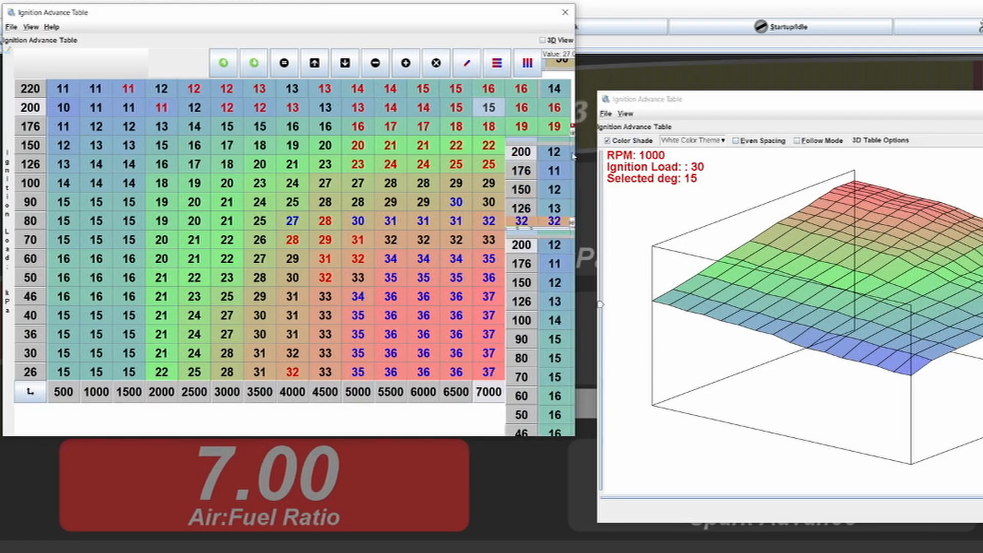
{"action": "mouse_move", "coordinate": [537, 113]}
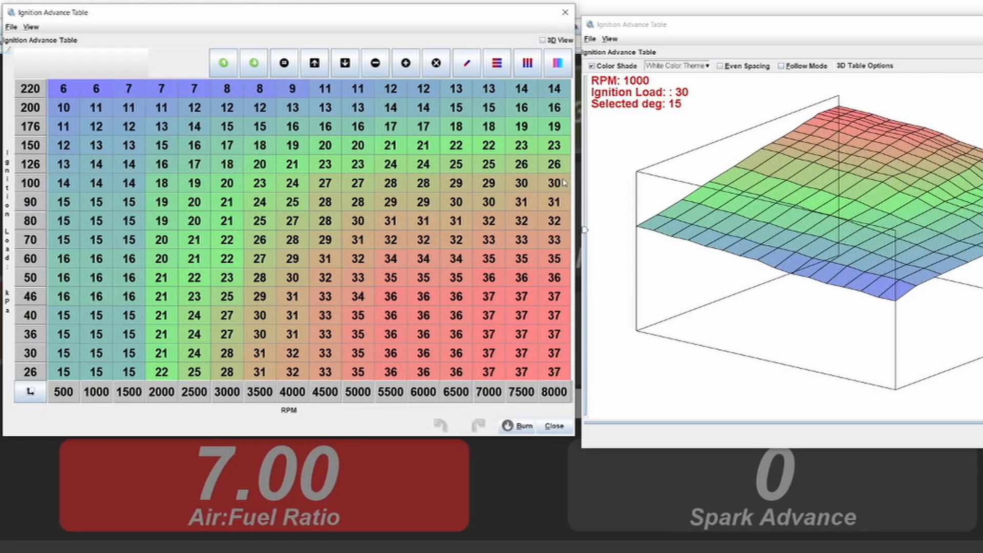
{"action": "left_click", "coordinate": [554, 182]}
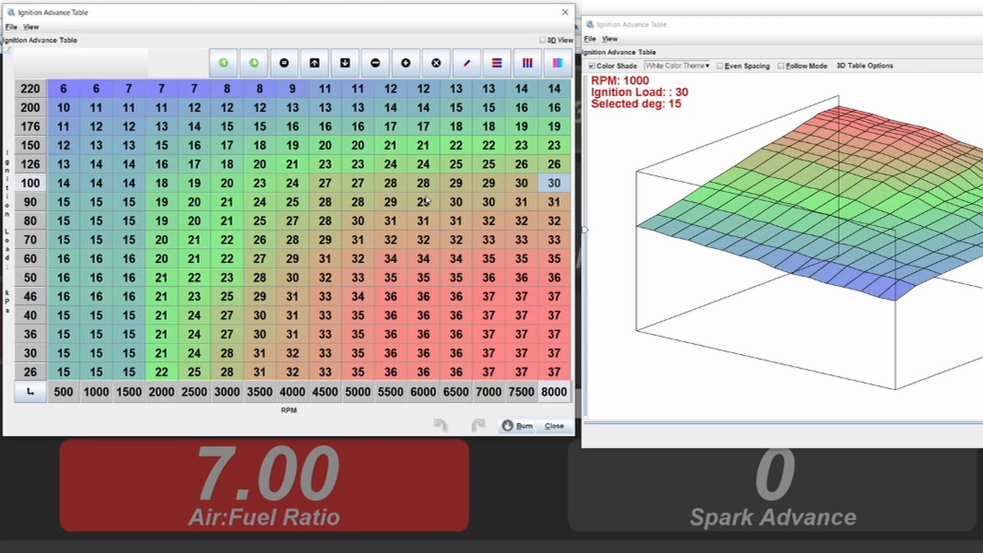
{"action": "mouse_move", "coordinate": [505, 188]}
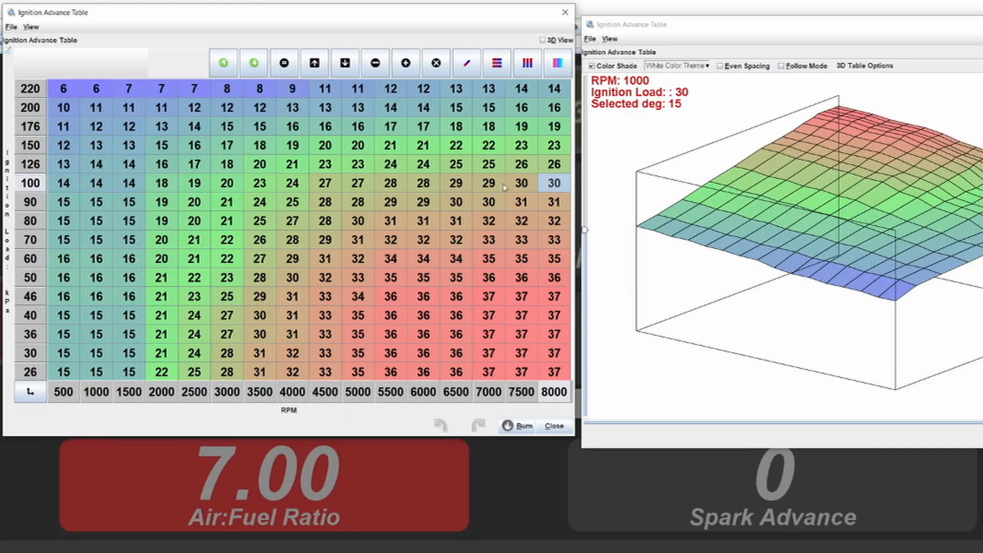
{"action": "mouse_move", "coordinate": [532, 200]}
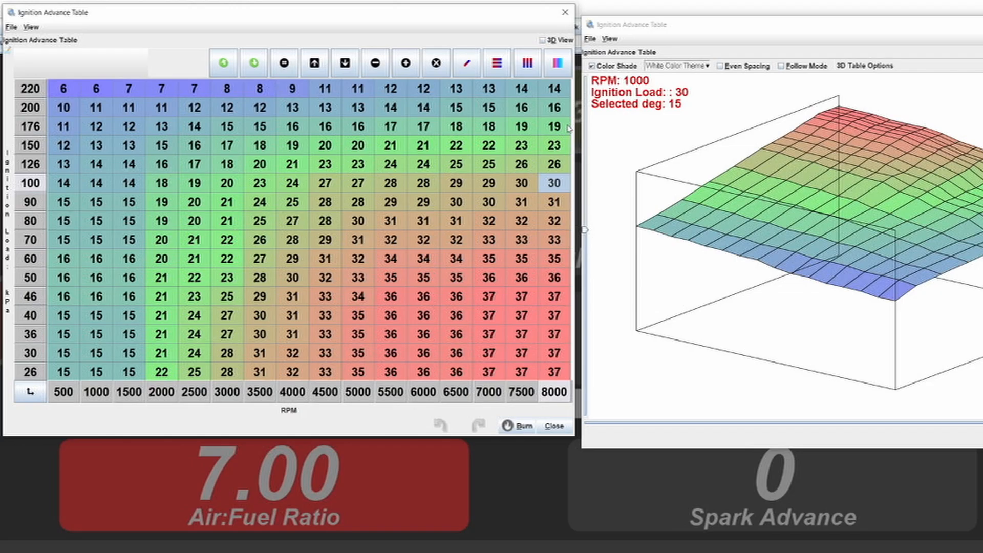
{"action": "left_click", "coordinate": [554, 107]}
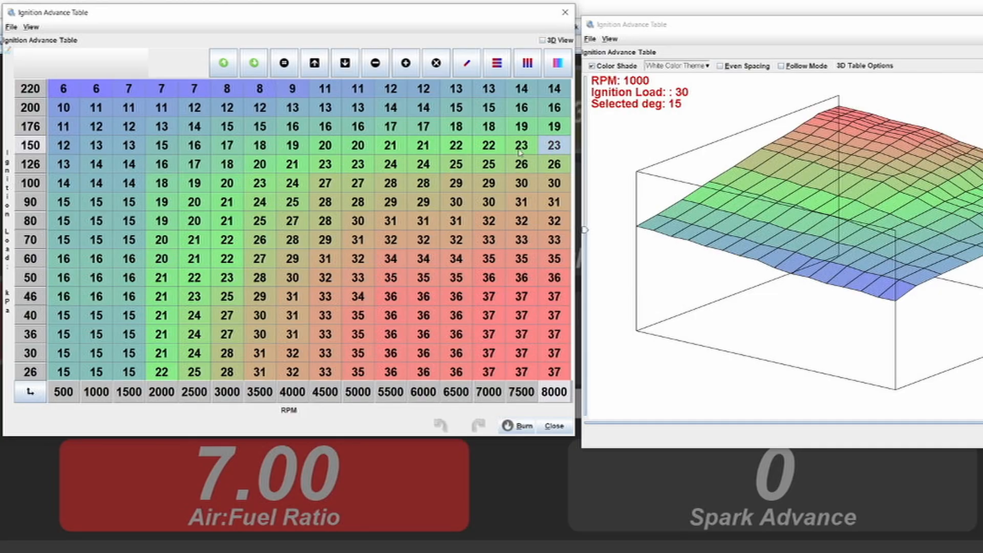
{"action": "left_click", "coordinate": [554, 182]}
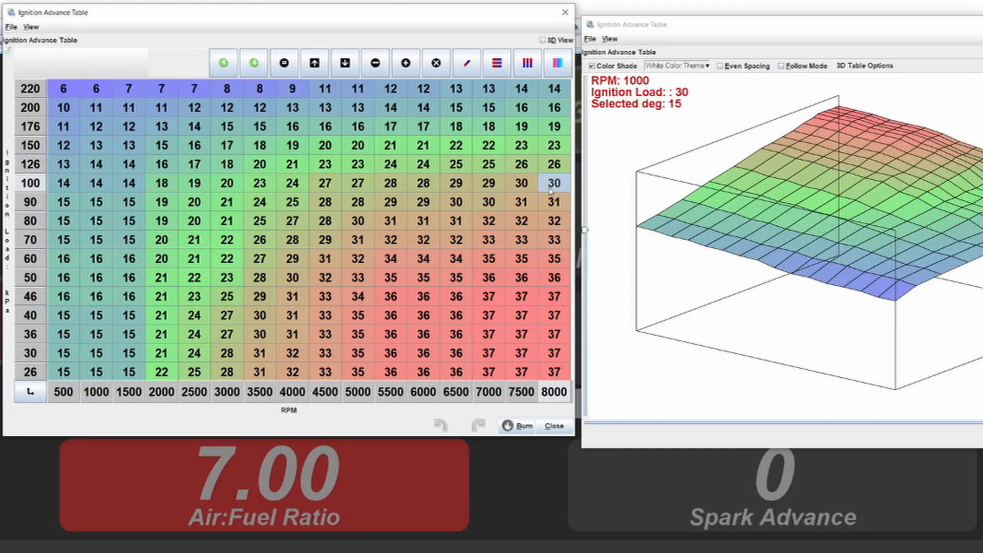
{"action": "mouse_move", "coordinate": [550, 191]}
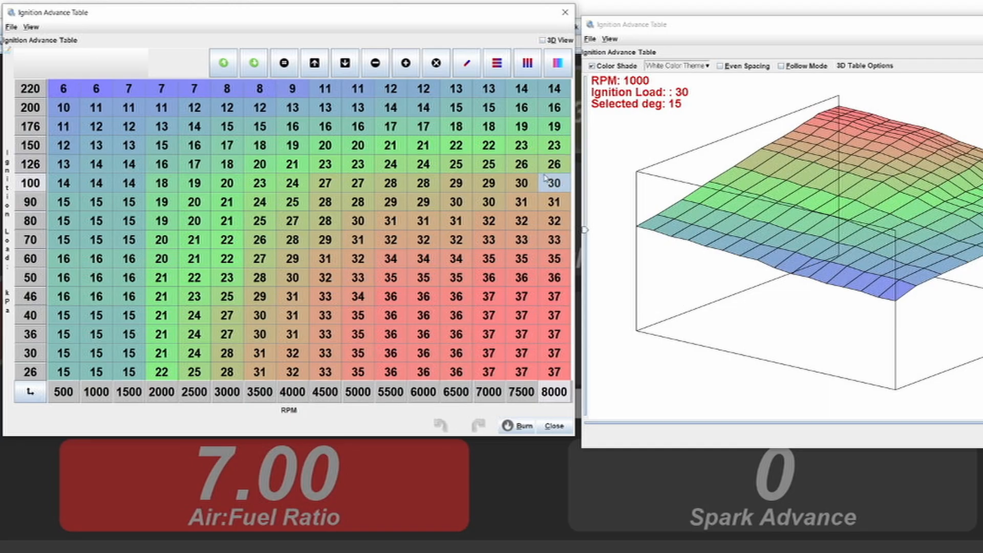
{"action": "mouse_move", "coordinate": [547, 163]}
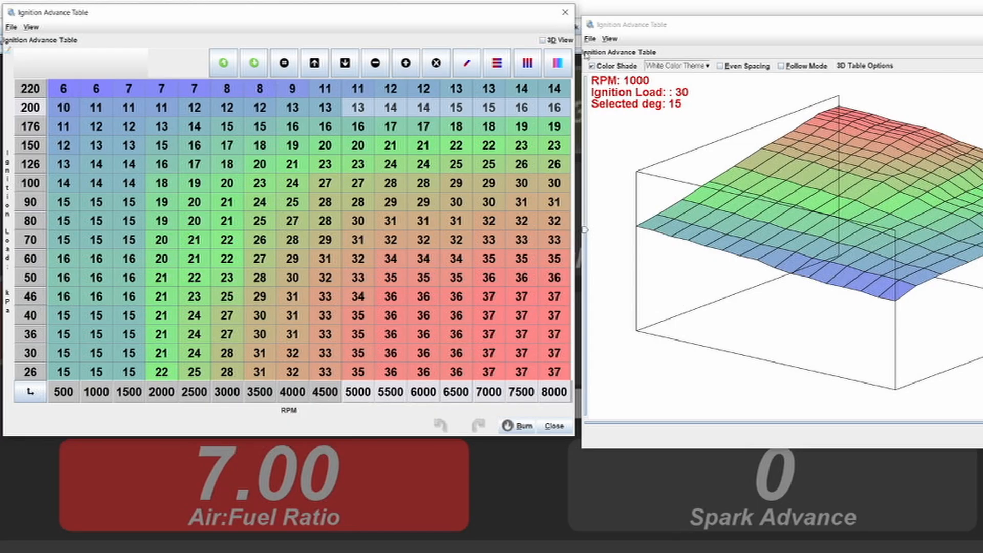
{"action": "mouse_move", "coordinate": [414, 21]}
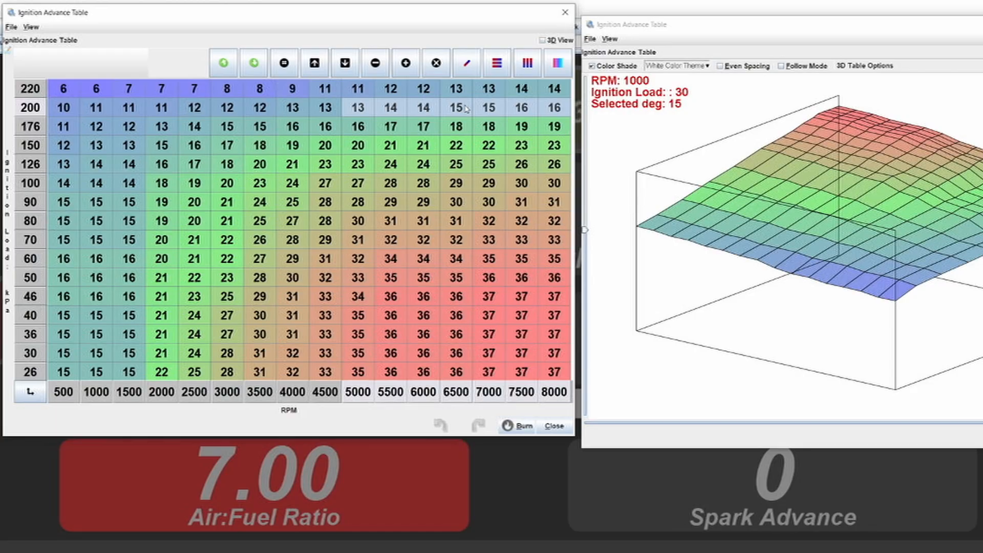
{"action": "mouse_move", "coordinate": [700, 15]}
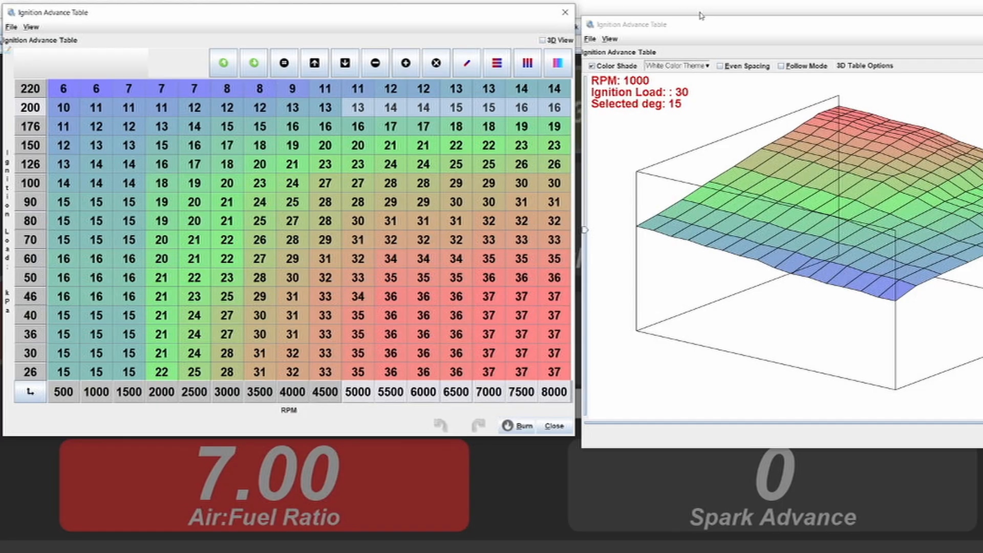